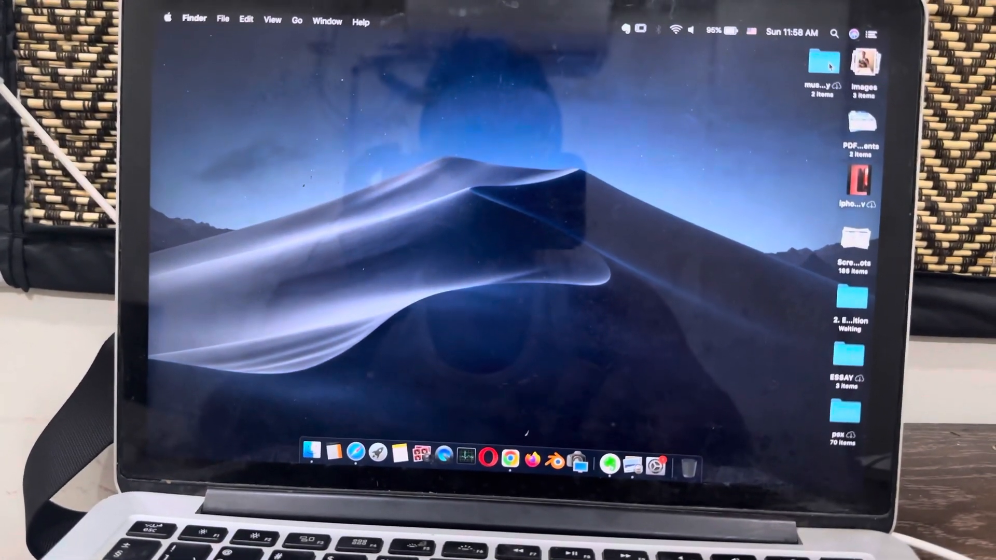
# Step: Review the Trackpad pane in System Settings and close it again
pyautogui.rightClick(820, 61)
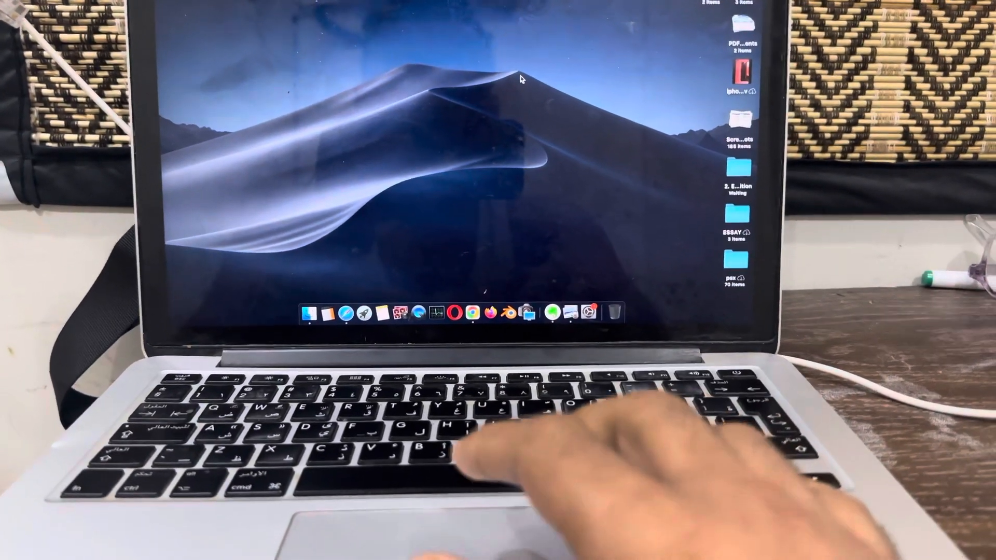
pyautogui.moveTo(575, 306)
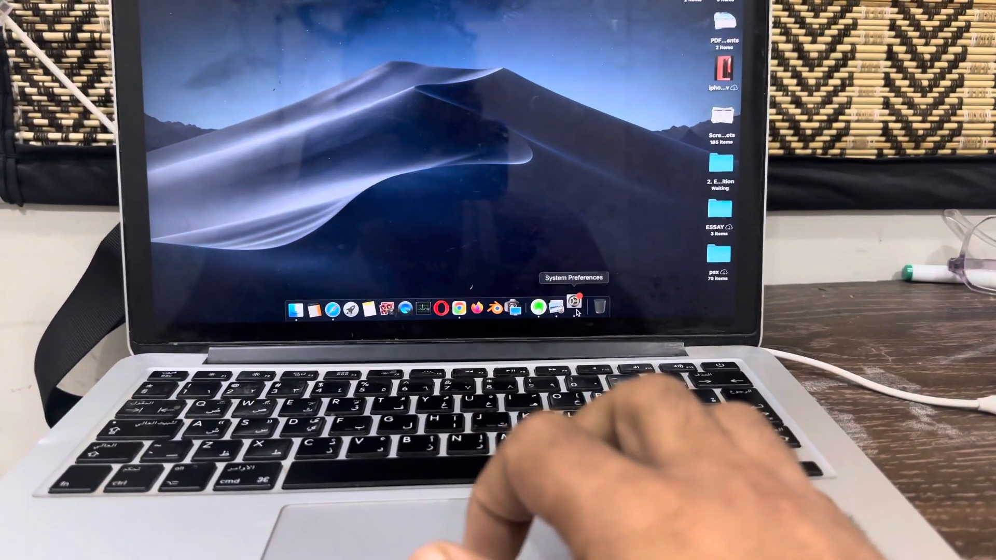
pyautogui.click(574, 305)
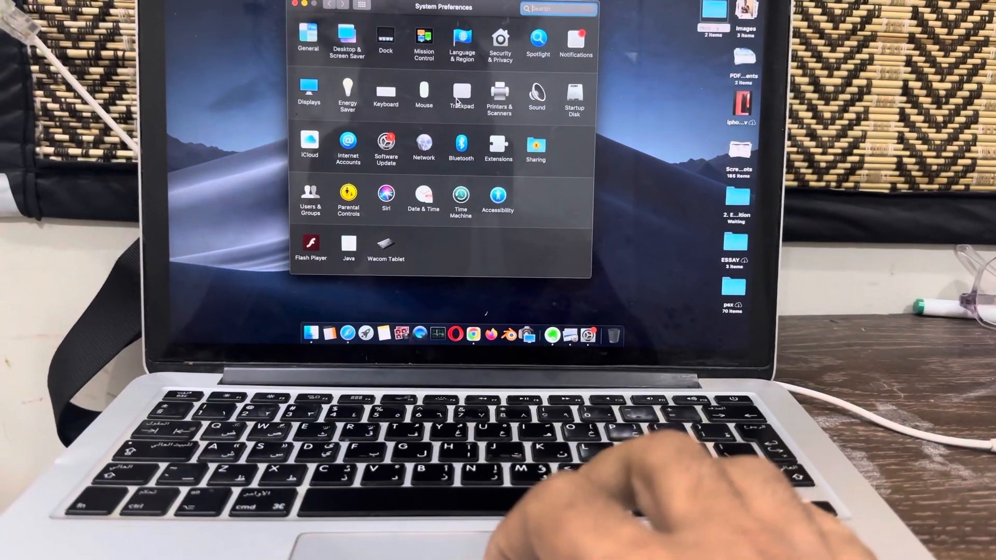
pyautogui.click(461, 91)
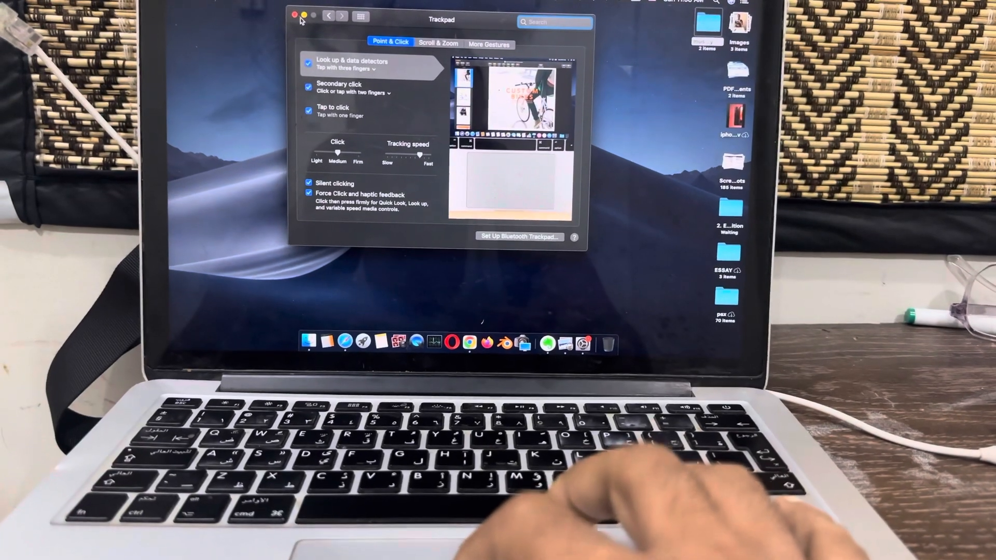
pyautogui.click(301, 16)
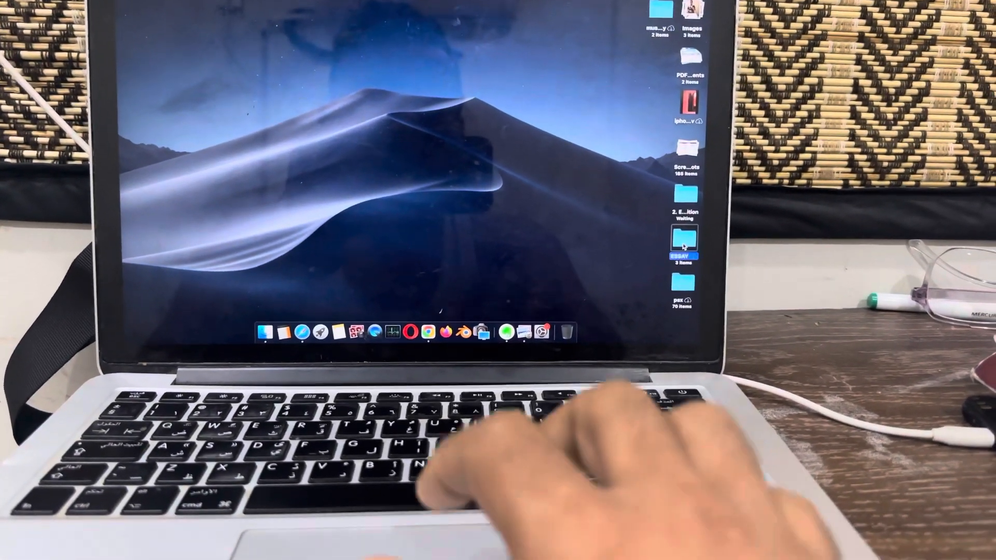
# Step: Open and close the ESSAY folder, then show the context menu for the pax folder
pyautogui.doubleClick(685, 244)
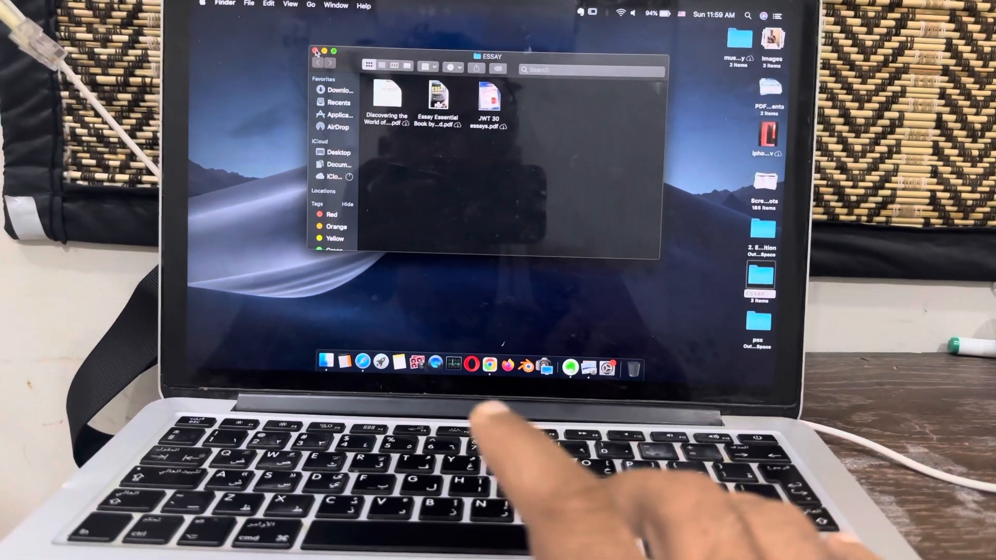
pyautogui.click(312, 52)
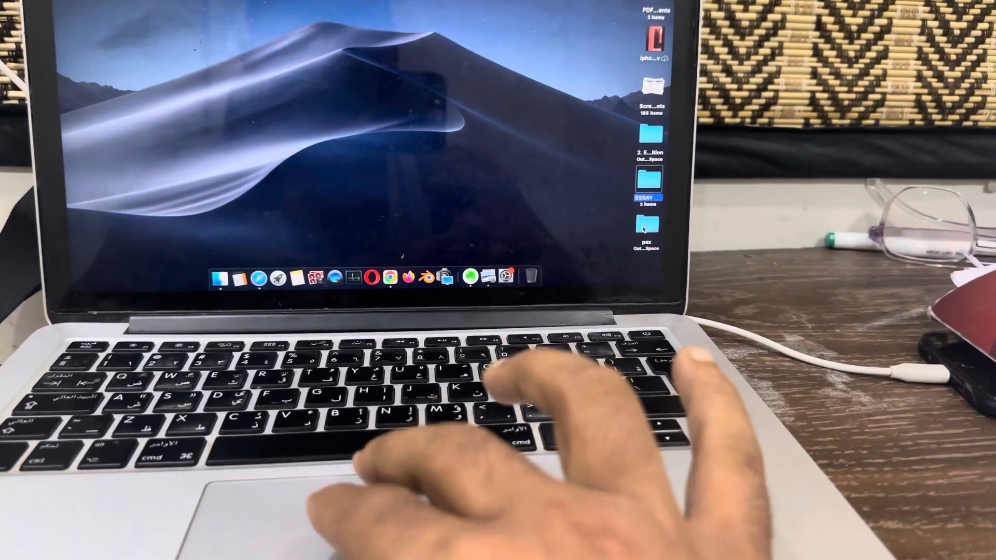
pyautogui.rightClick(647, 224)
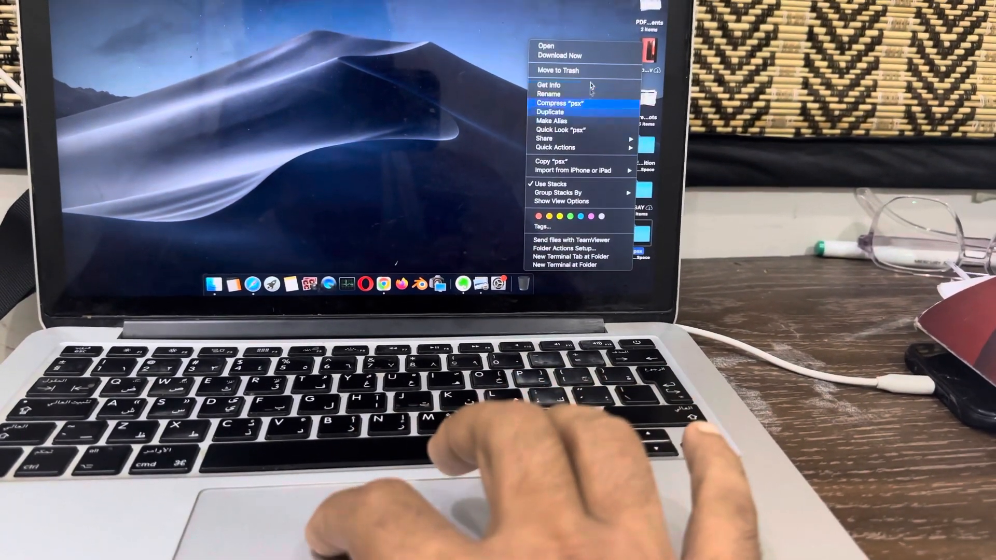